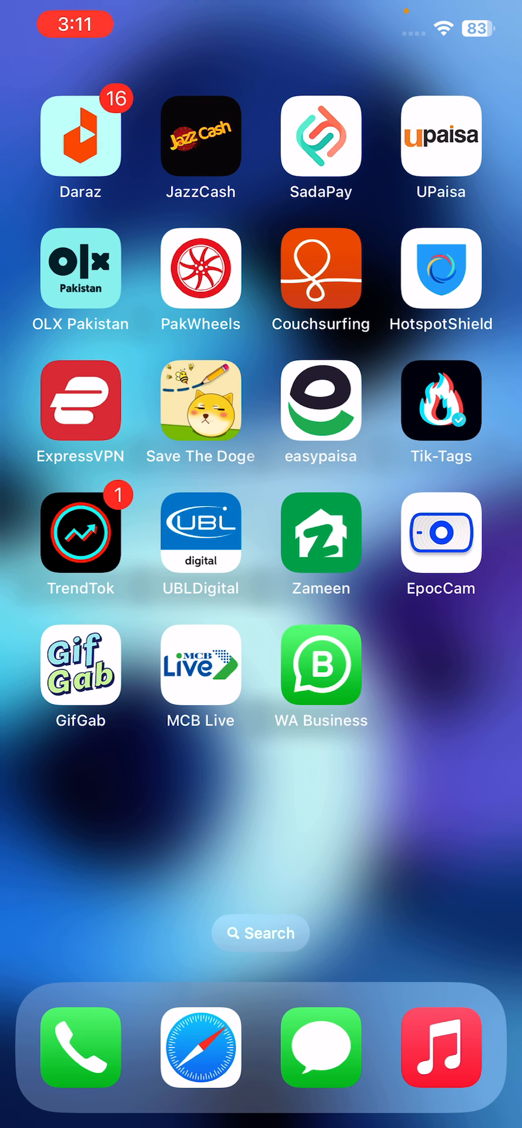
Swipe across the Home Screen pages and launch the Settings app.
left_click_drag(474, 7, 475, 288)
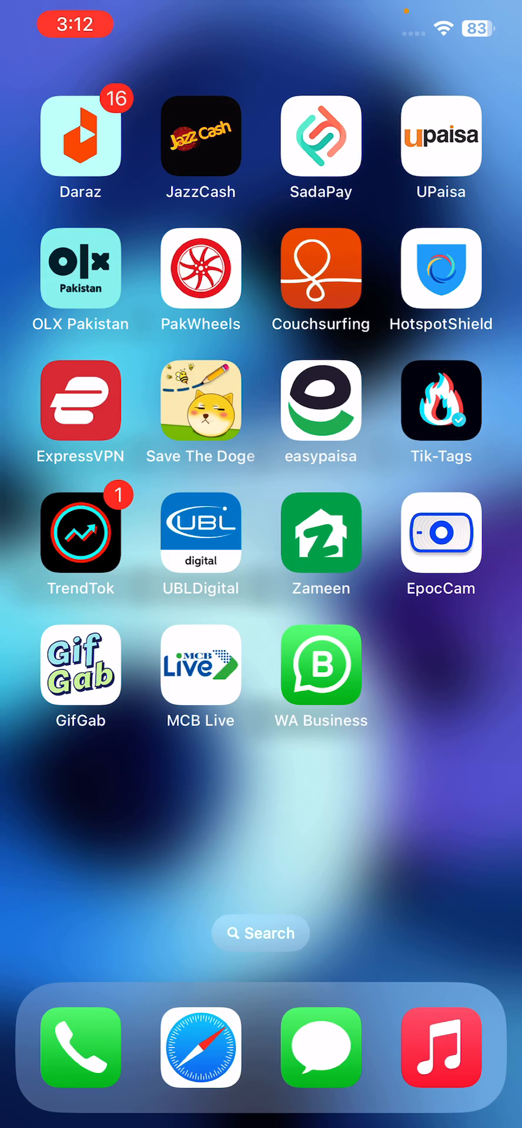
scroll("left", 3)
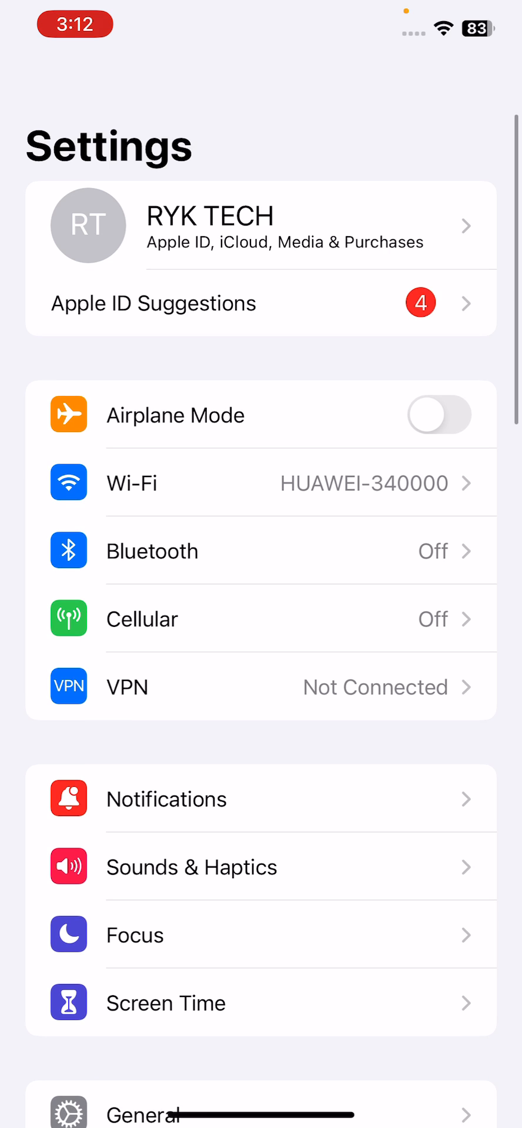
Exit Settings back to the Home Screen page with the App Store and Settings icons.
scroll("down", 3)
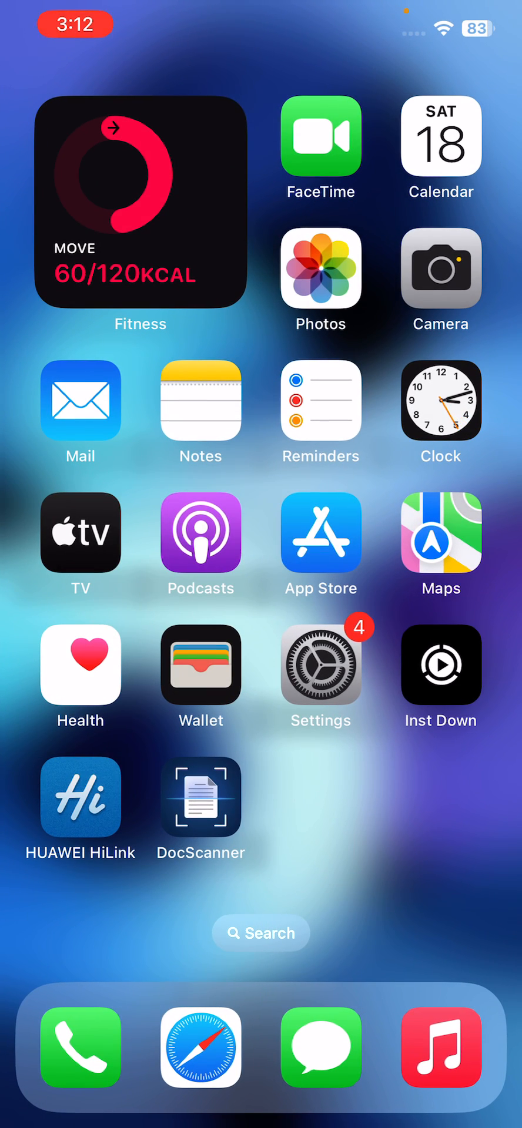
Set General > Background App Refresh to Off in Settings.
left_click(321, 663)
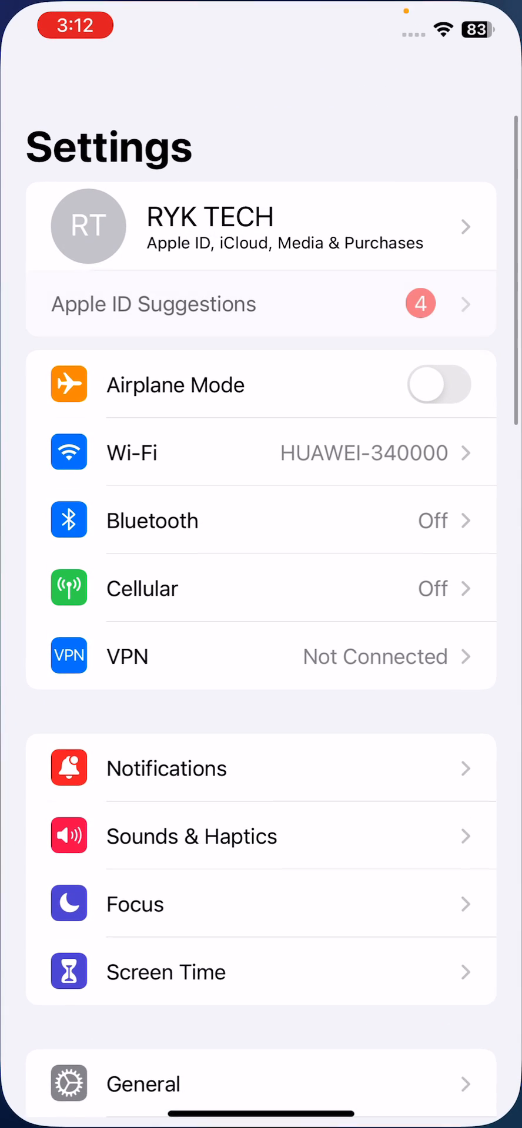
left_click(142, 1083)
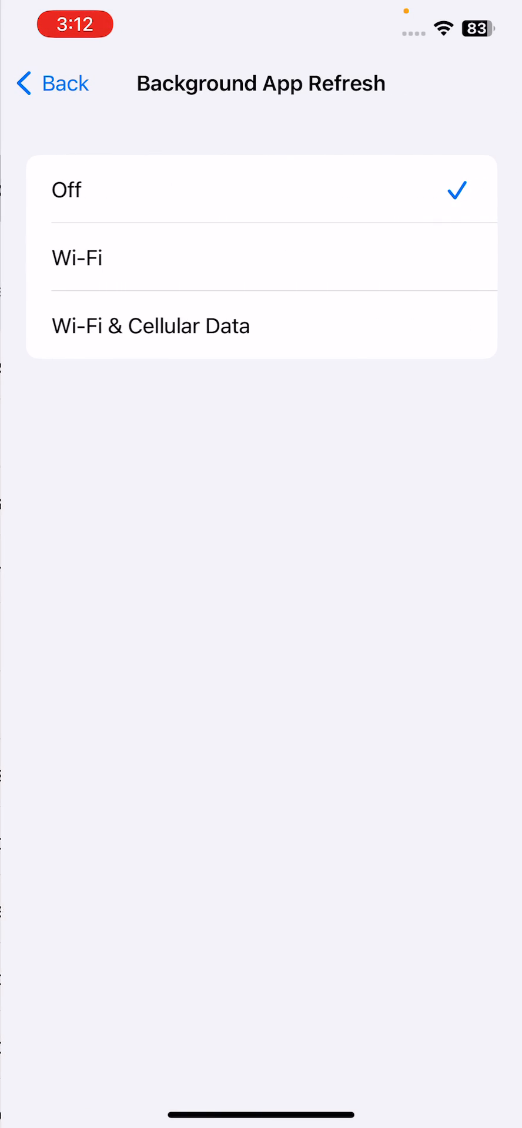
left_click(173, 325)
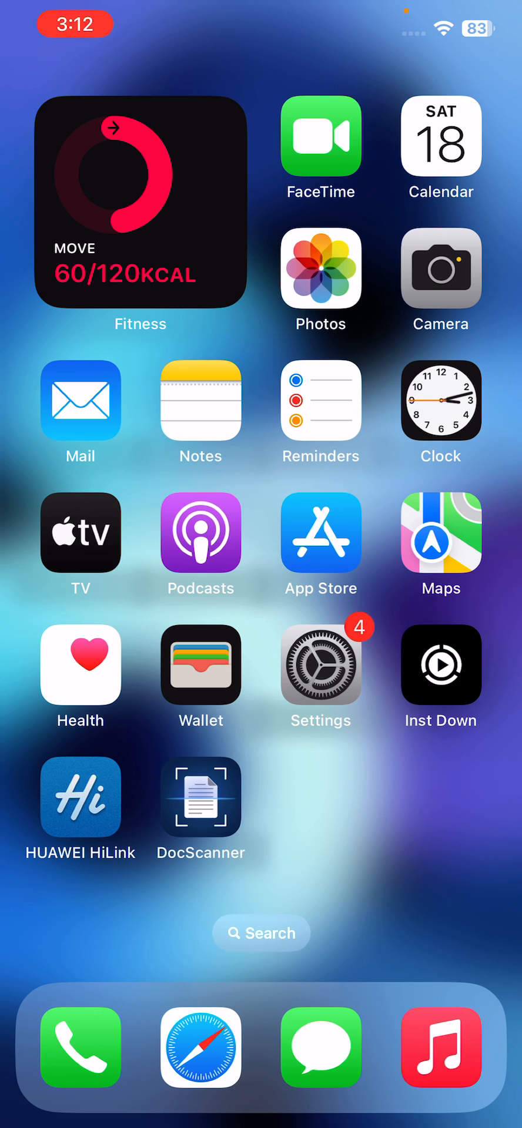
Reopen Settings > General and bring up the Transfer or Reset iPhone options.
left_click(320, 665)
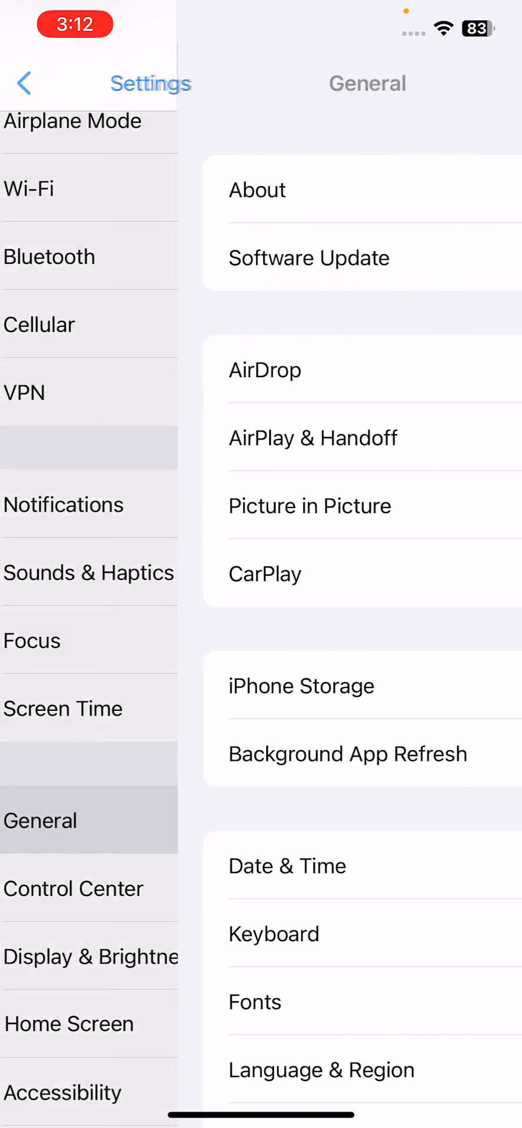
scroll("down", 3)
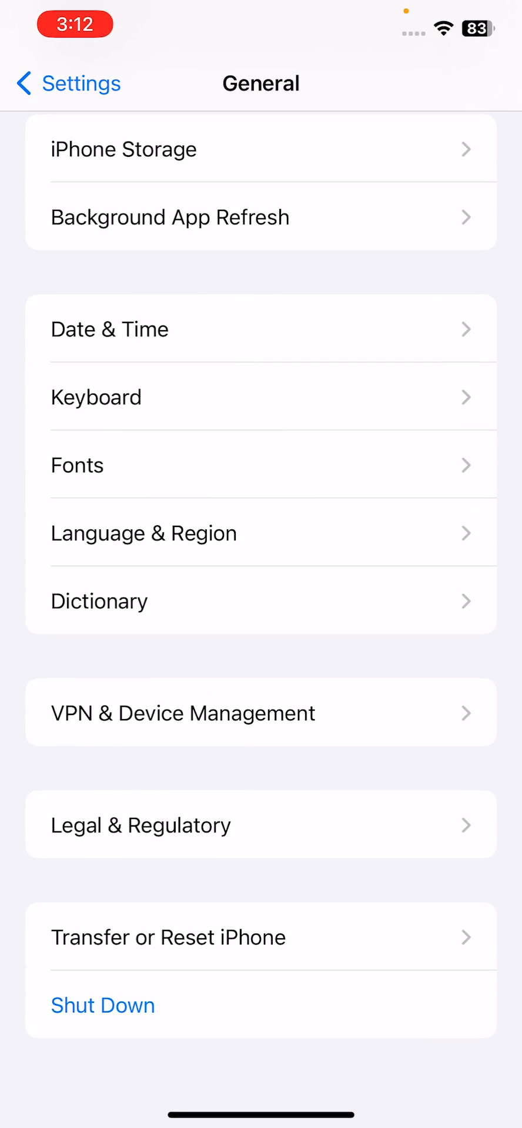
left_click(168, 937)
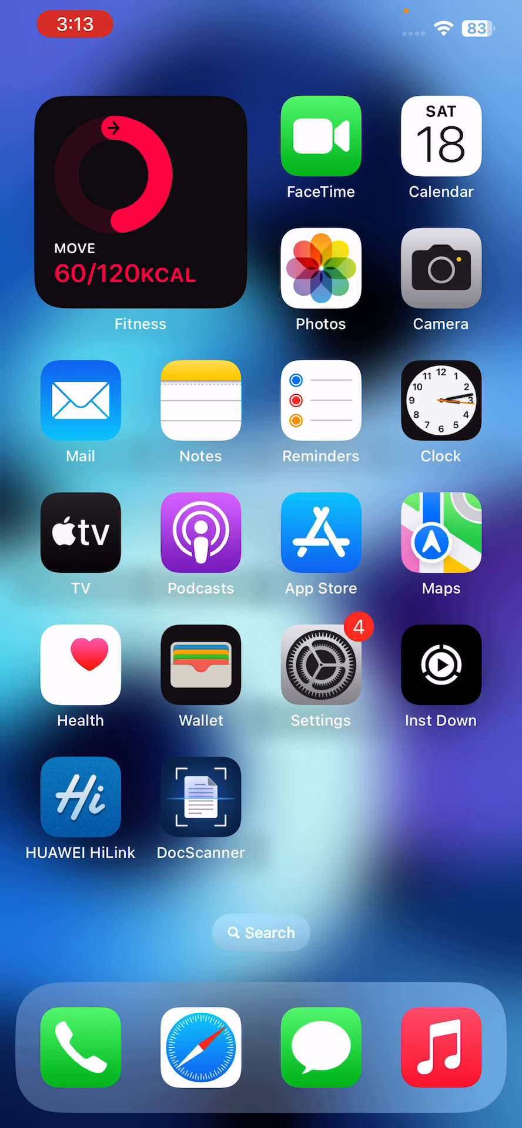
Review Upcoming Automatic Updates and Updated Recently on the App Store account page, then reopen Settings.
left_click(320, 532)
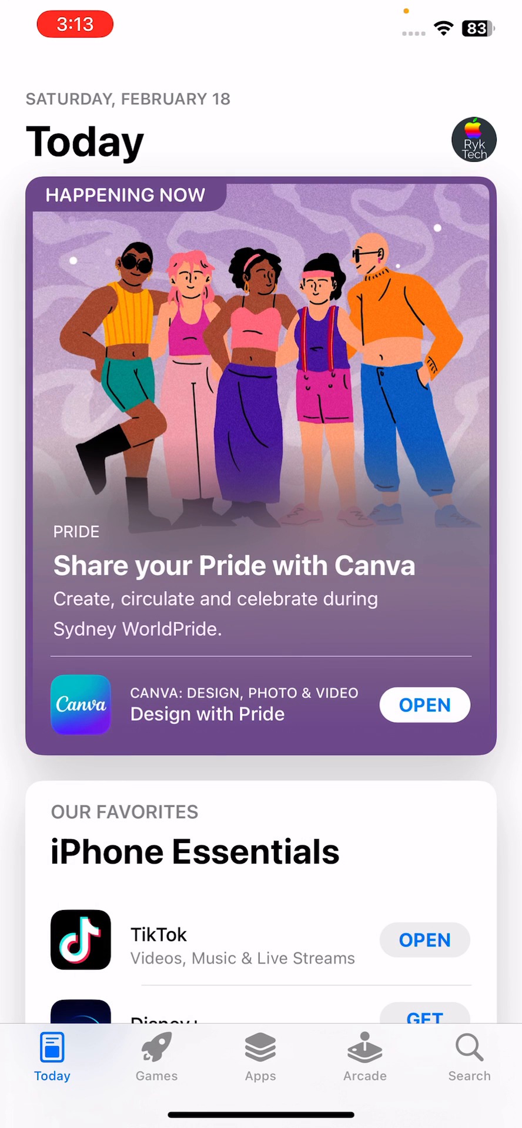
left_click(474, 140)
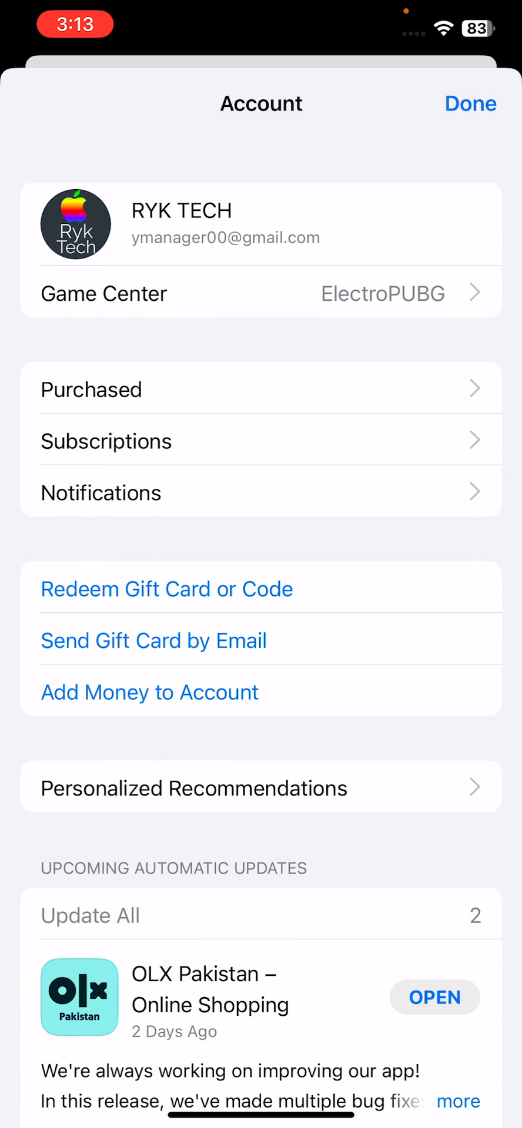
scroll("down", 3)
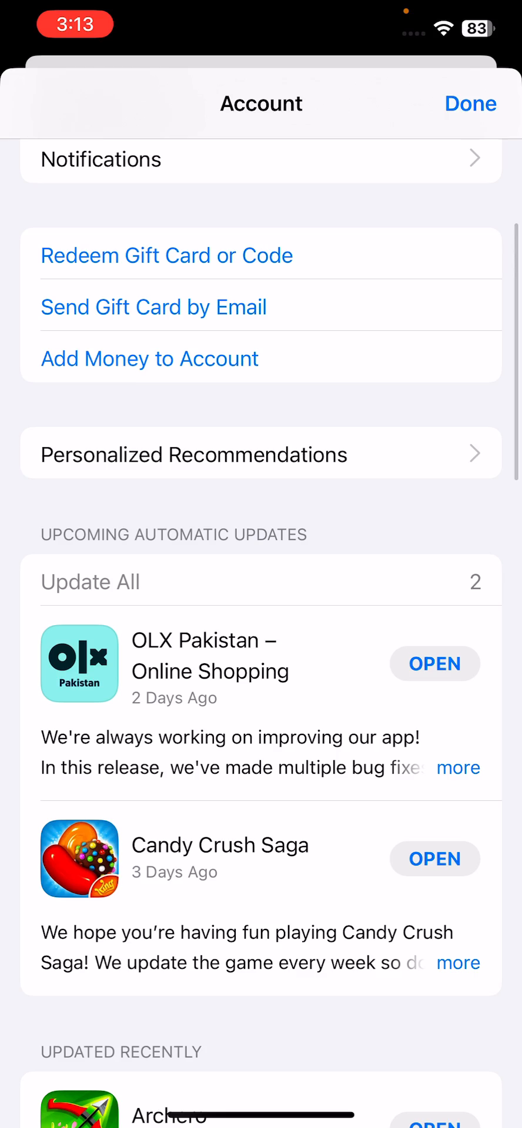
scroll("down", 3)
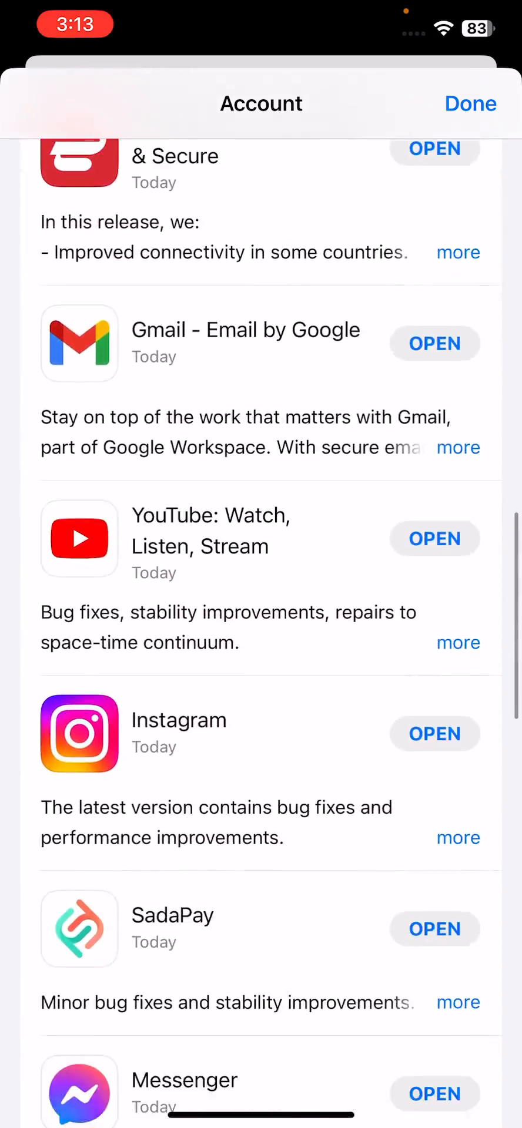
left_click(470, 103)
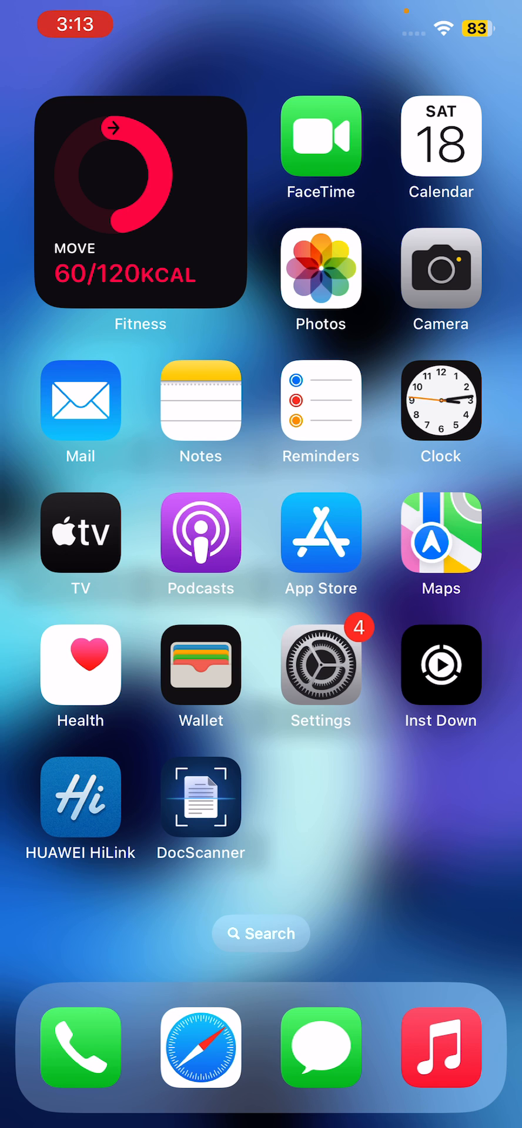
left_click(321, 666)
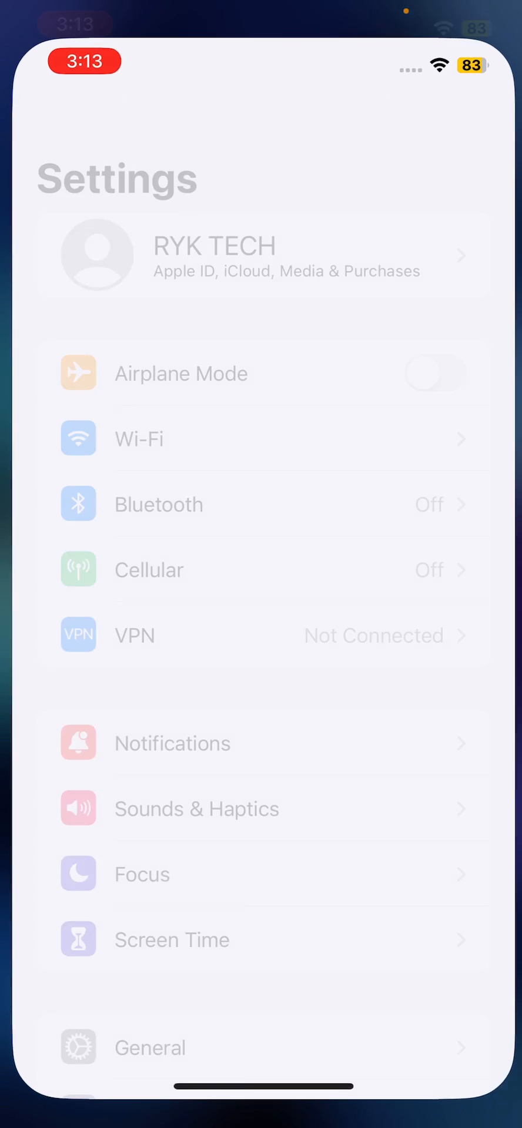